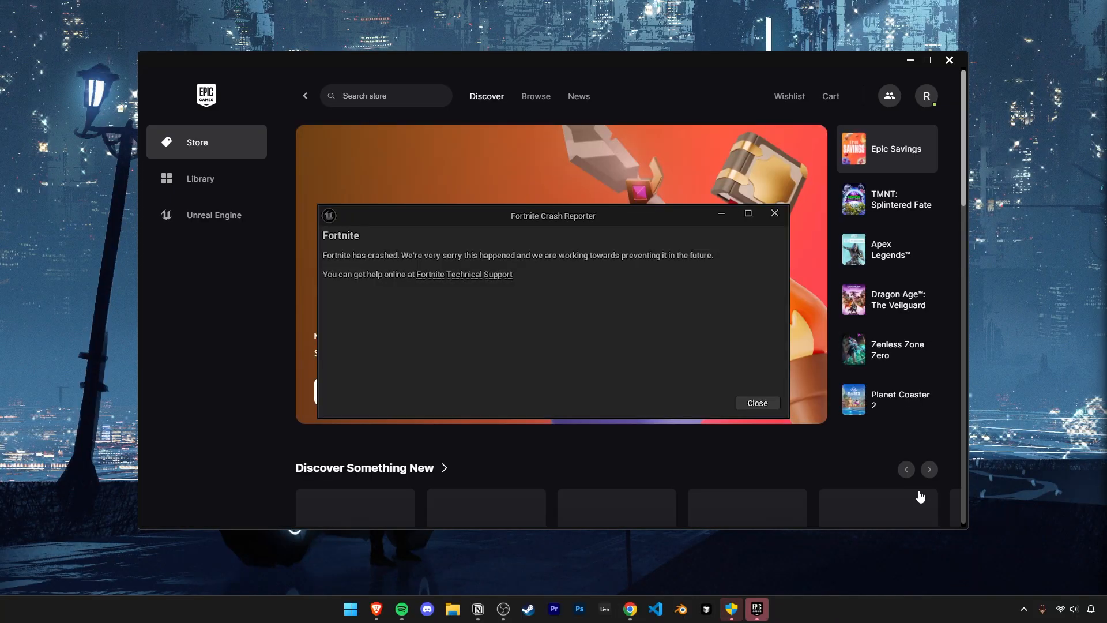
mouse_move(991, 532)
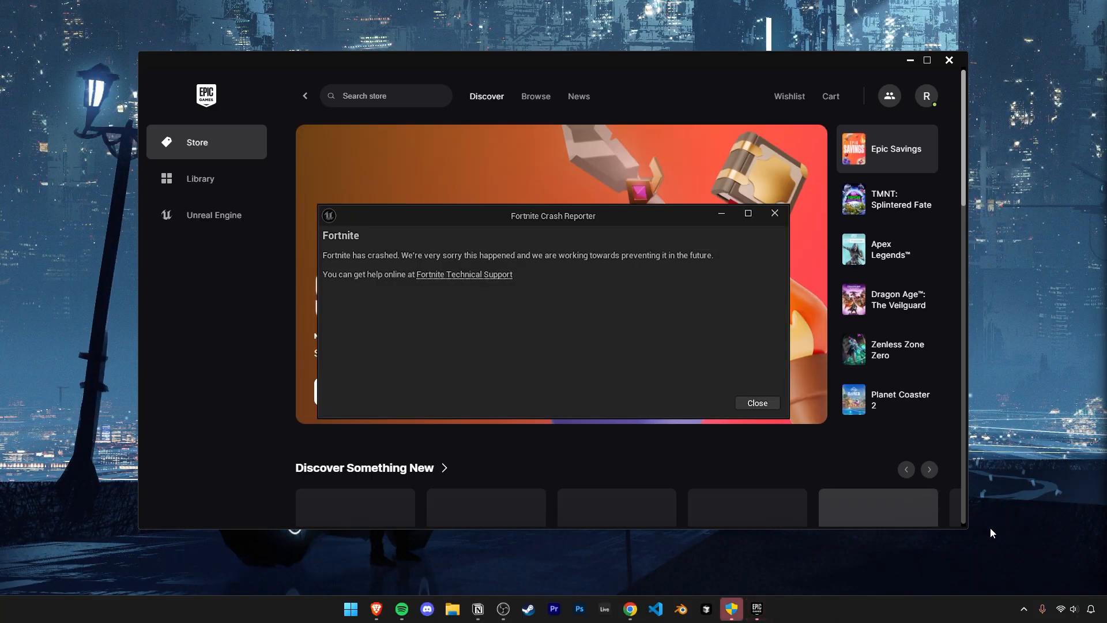
Dismiss the Fortnite crash report and start verifying Fortnite's game files from its Manage options
left_click(756, 402)
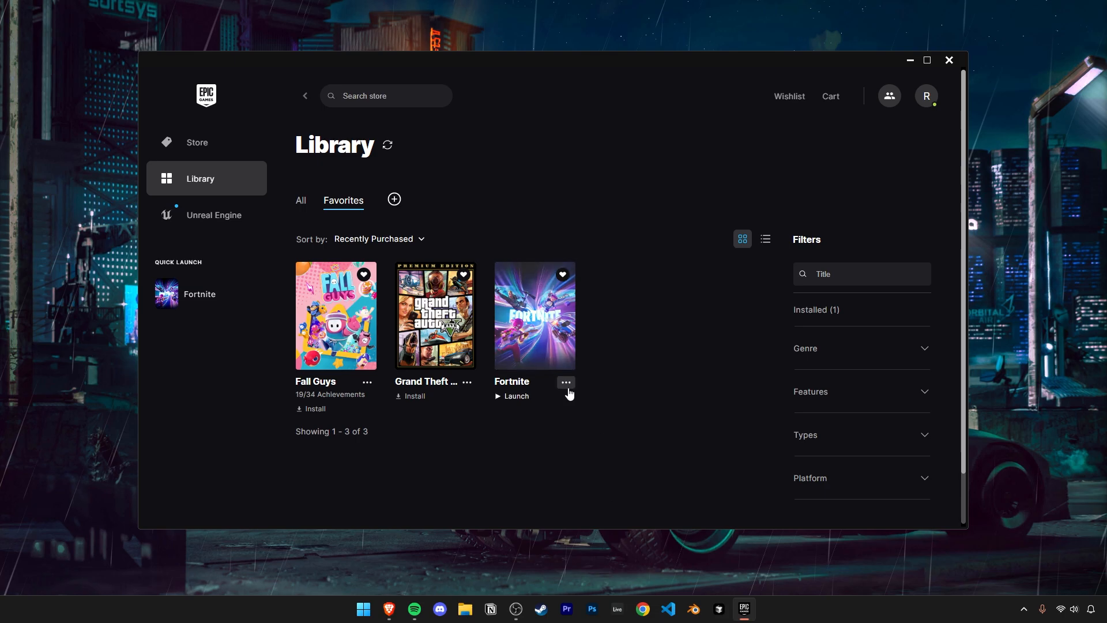
left_click(565, 381)
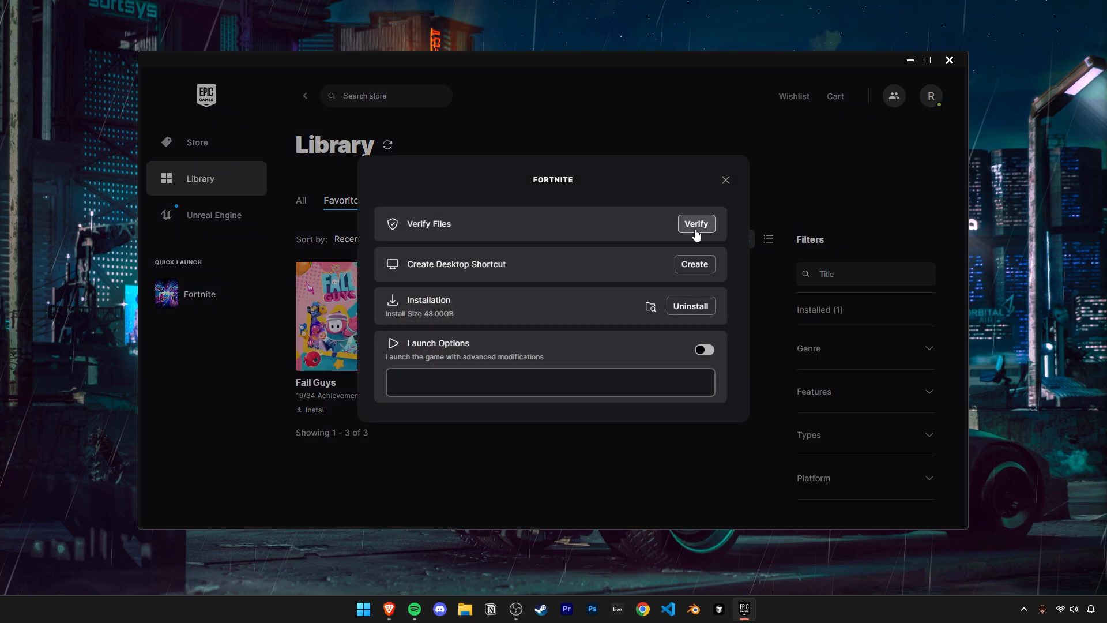
left_click(725, 180)
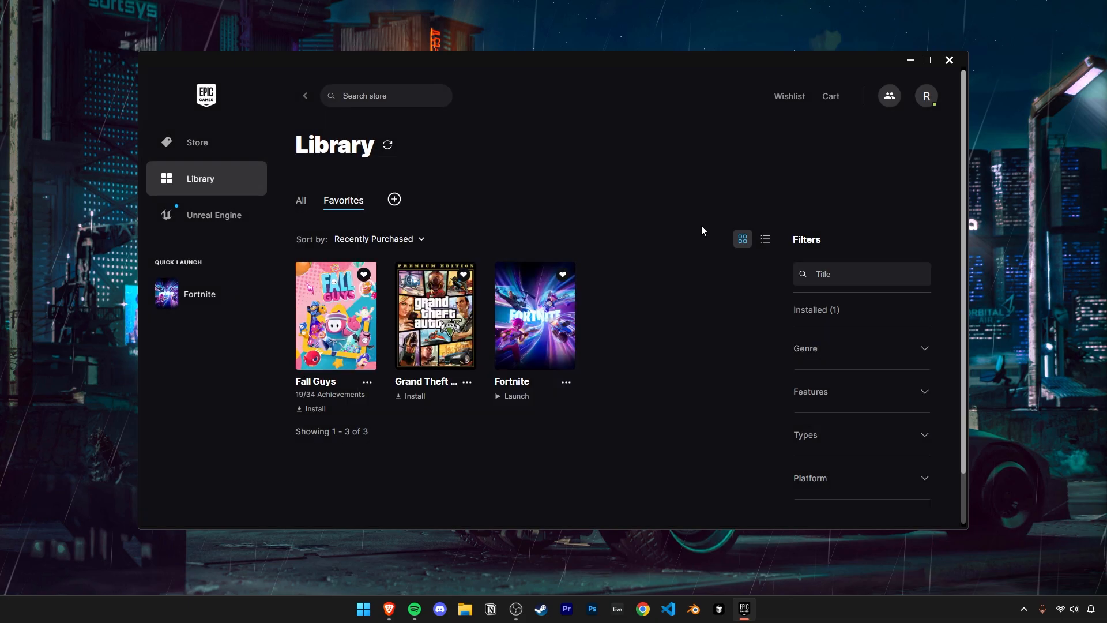
Check verification progress in Downloads, then return to Fortnite's Manage options
left_click(205, 498)
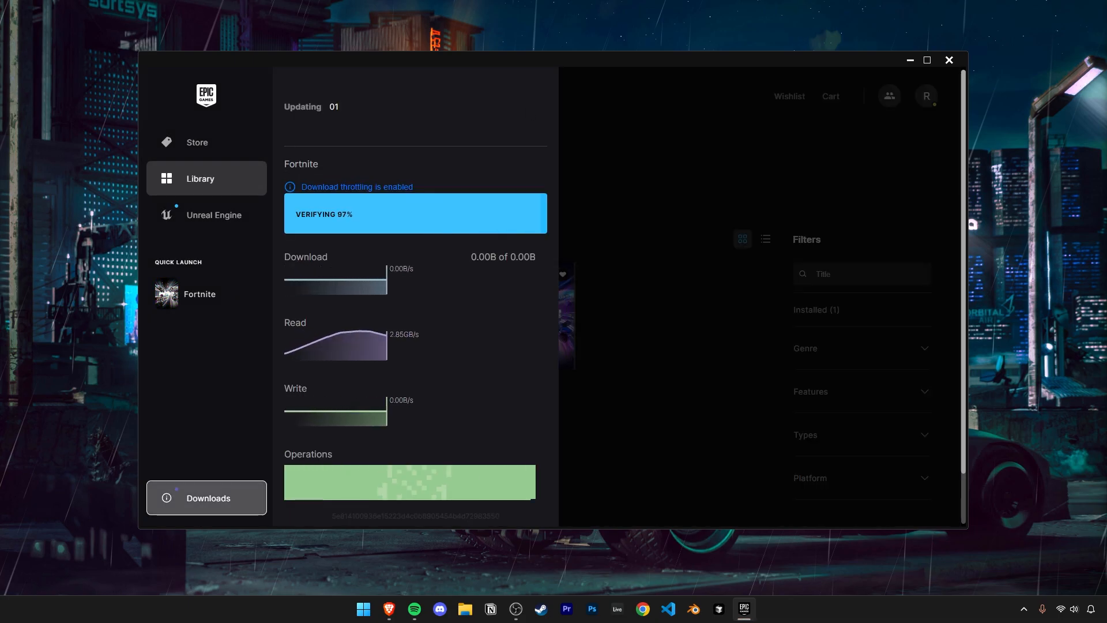
left_click(565, 384)
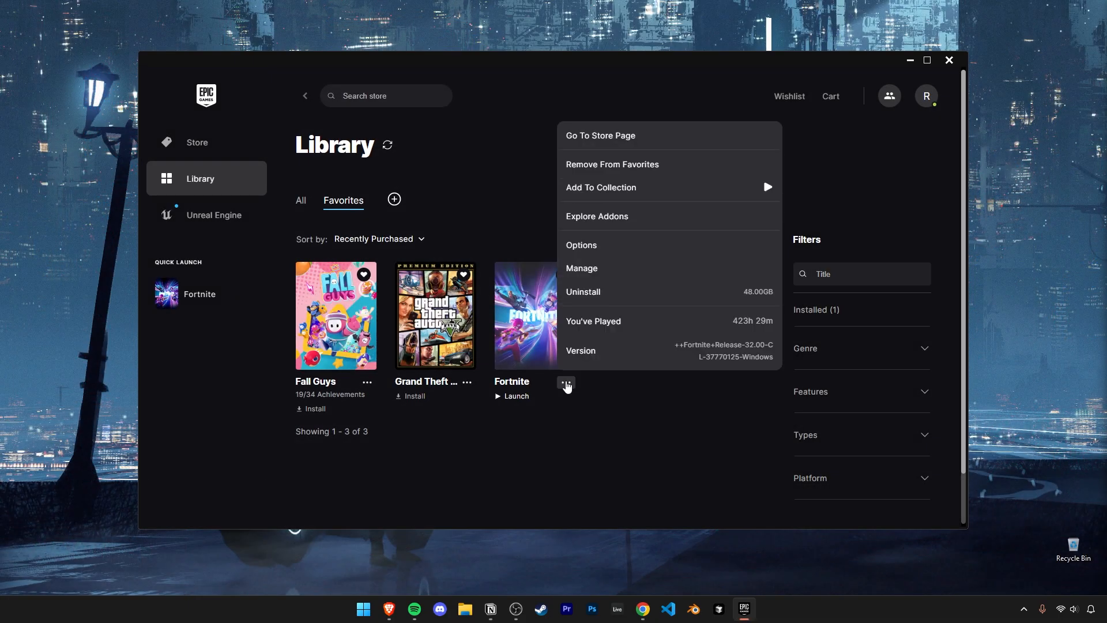
left_click(581, 268)
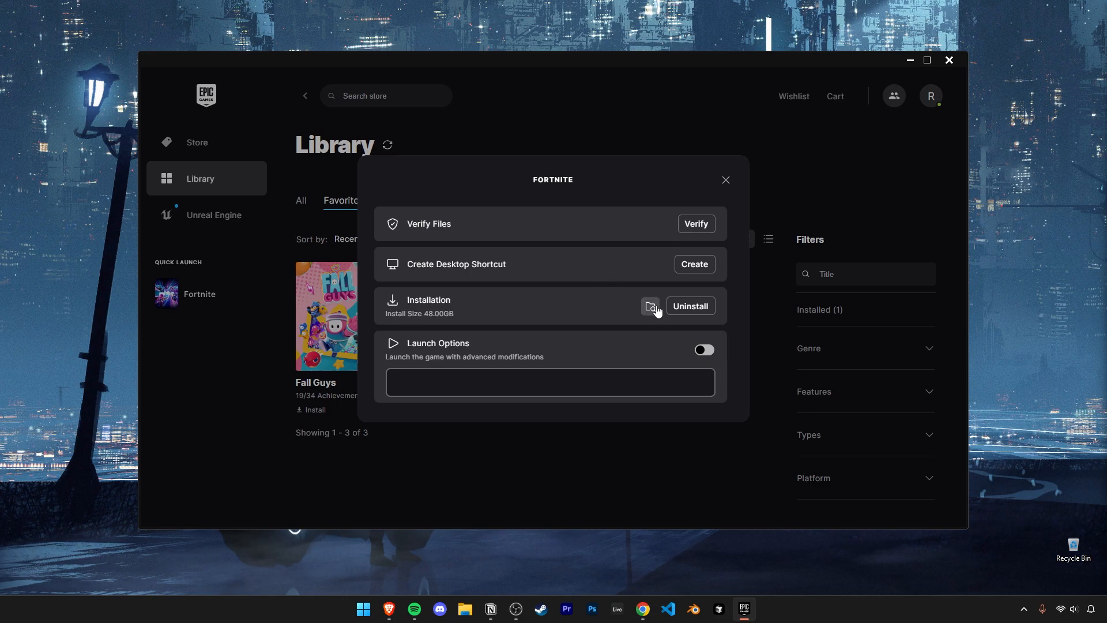
Go from Fortnite's install folder into FortniteGame and then Binaries
left_click(650, 306)
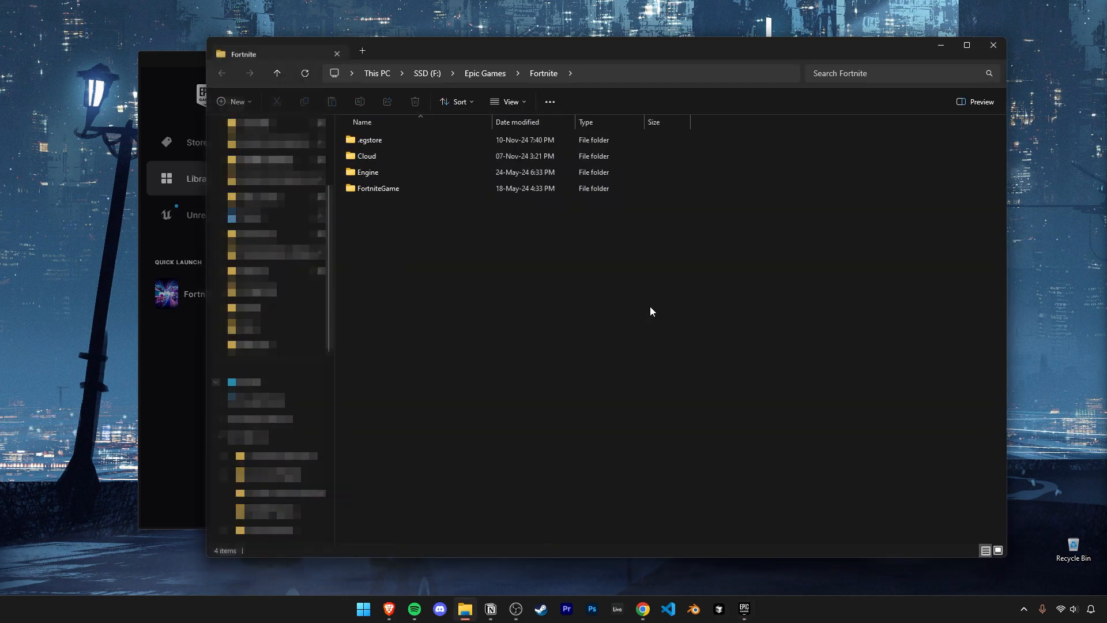
double_click(378, 187)
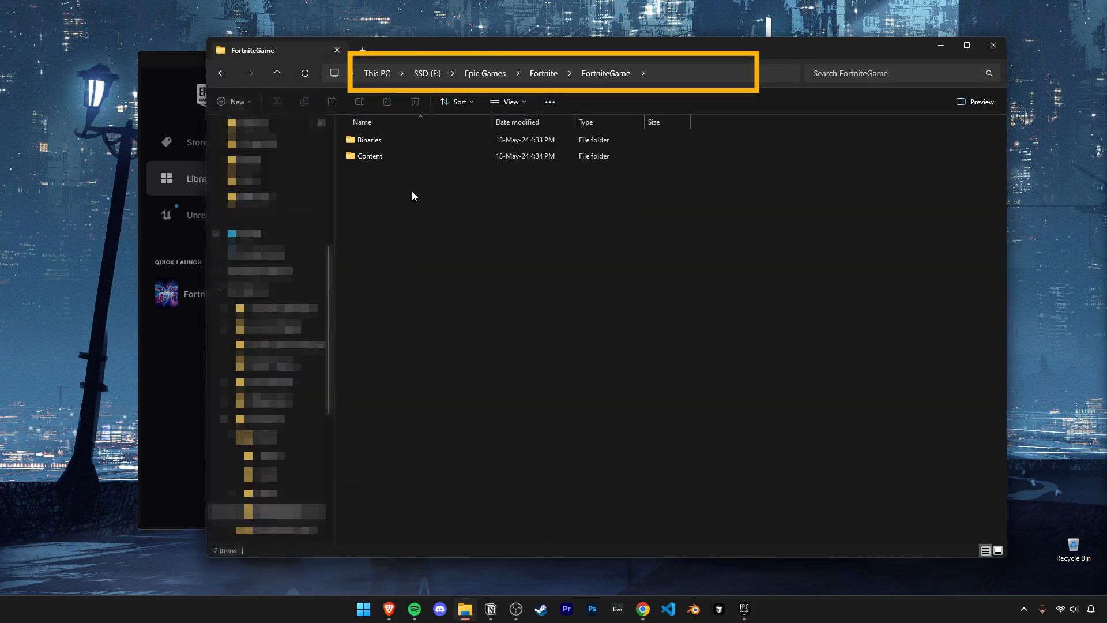
double_click(369, 139)
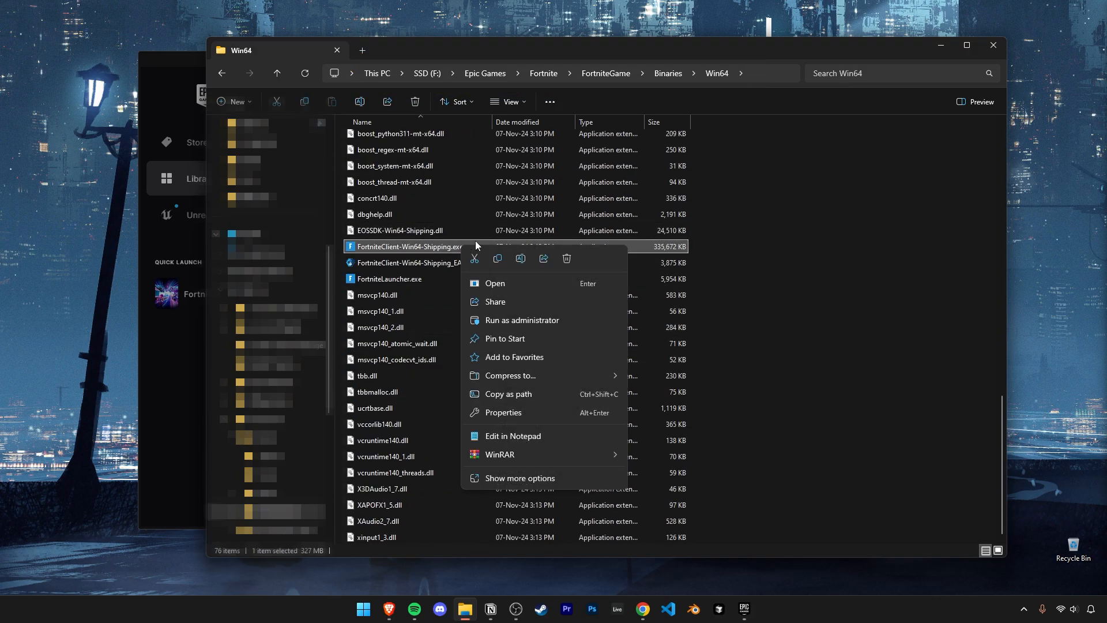
In FortniteClient-Win64-Shipping.exe Properties, enable Windows 8 compatibility mode and disable fullscreen optimizations
left_click(502, 412)
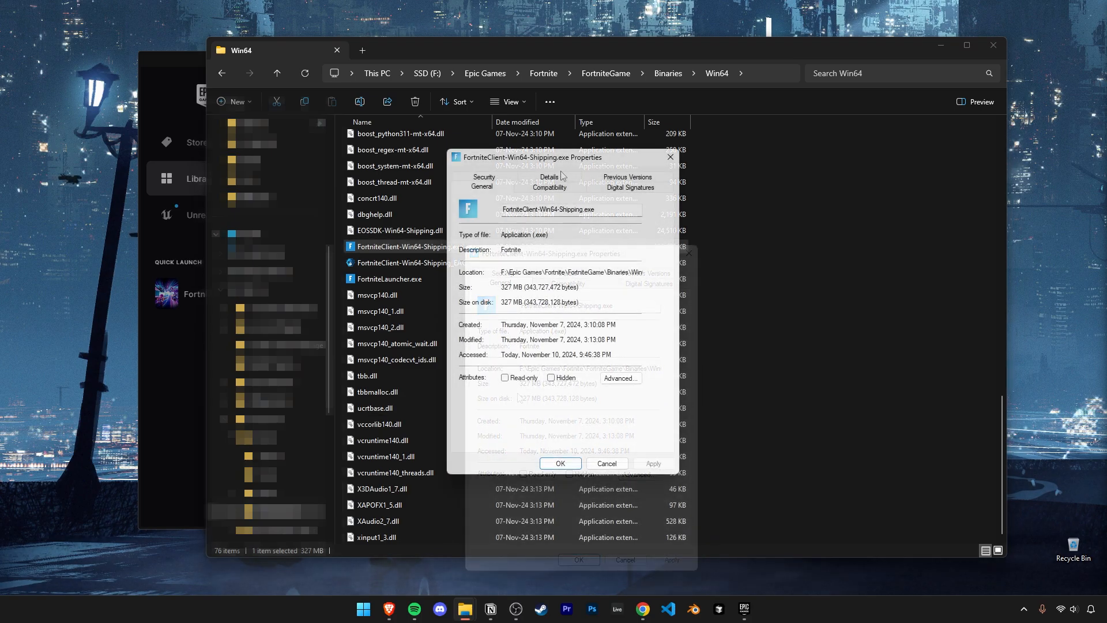
left_click(548, 187)
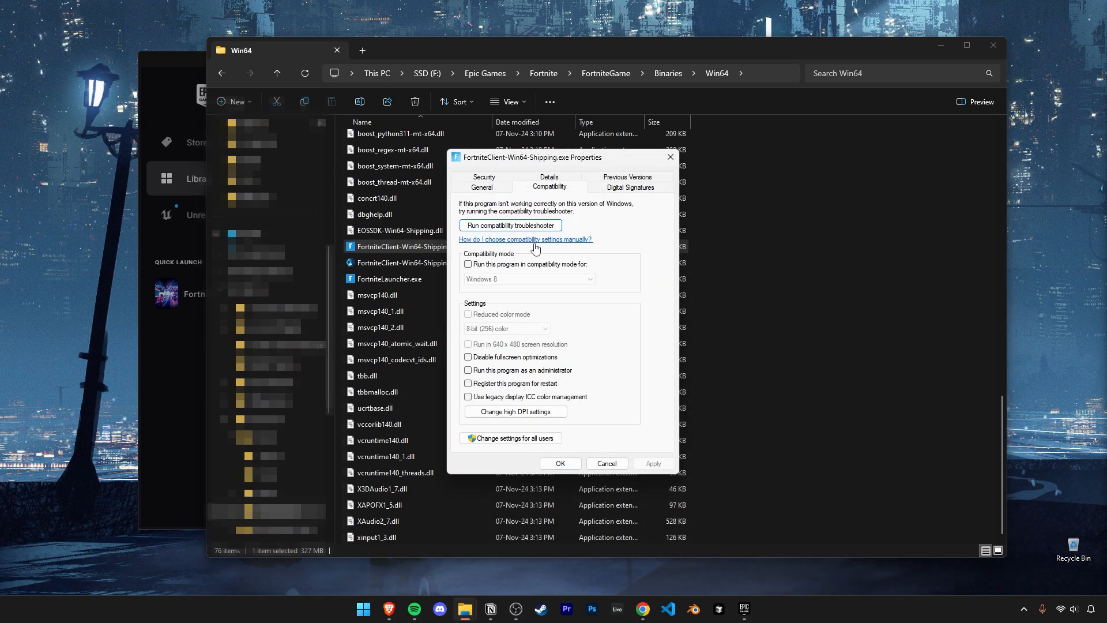
left_click(467, 263)
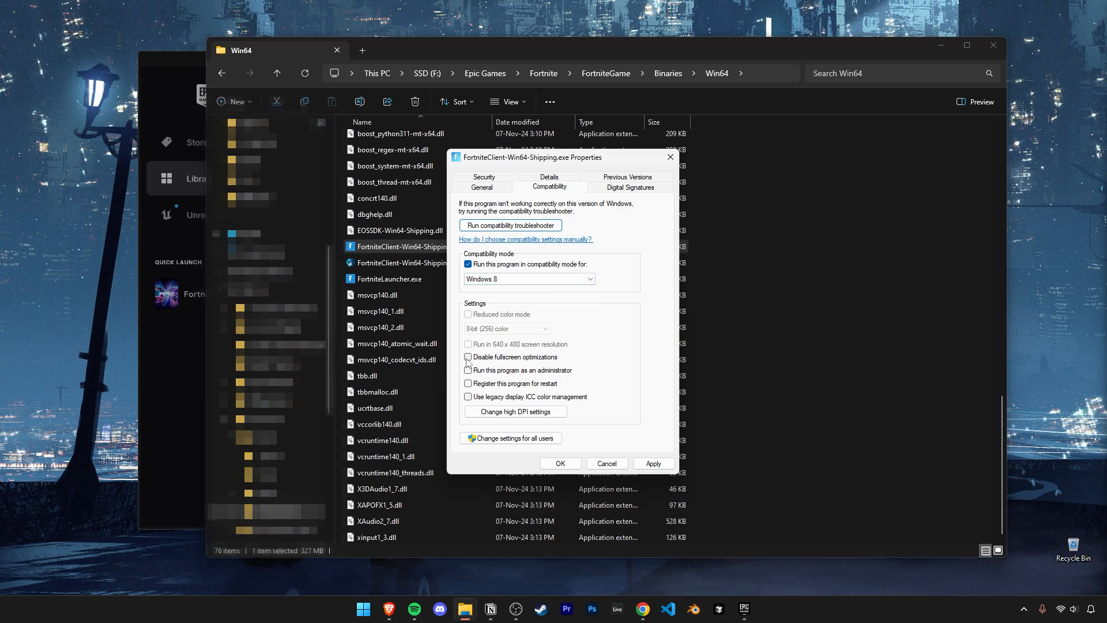
left_click(467, 357)
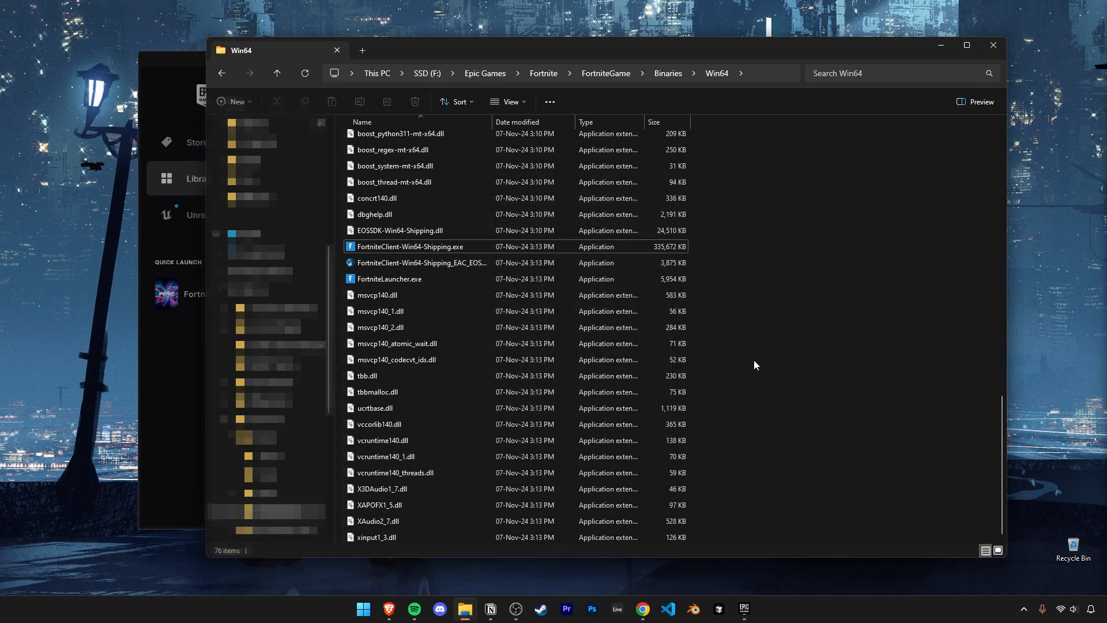
Send EasyAntiCheat_EOS_Setup.exe from the EasyAntiCheat folder to the Desktop as a shortcut
scroll("up", 3)
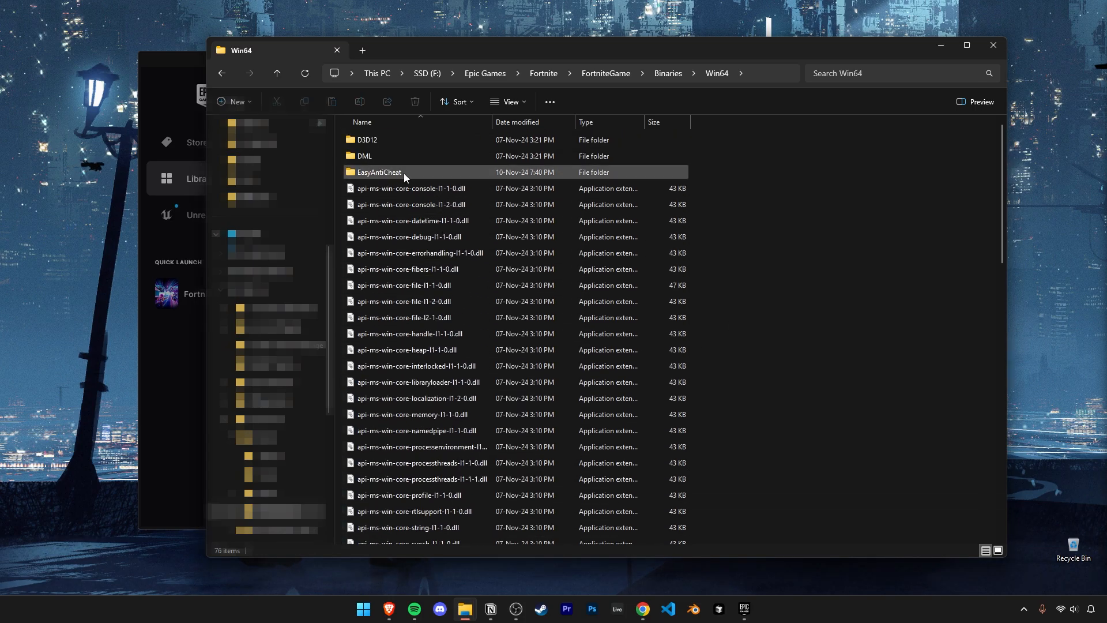
double_click(379, 172)
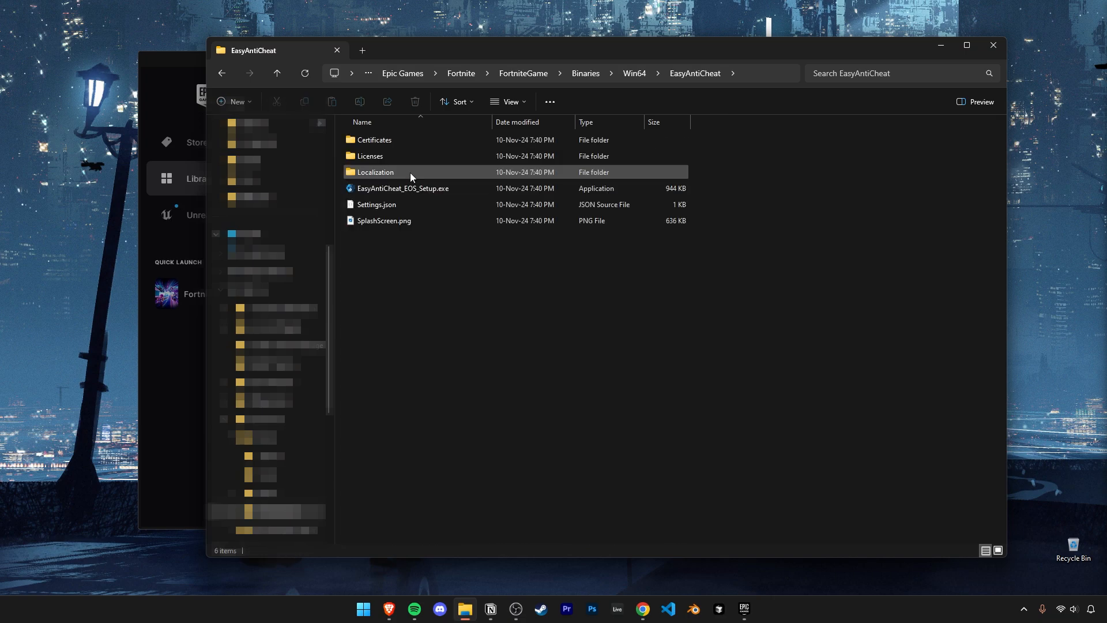
left_click(403, 188)
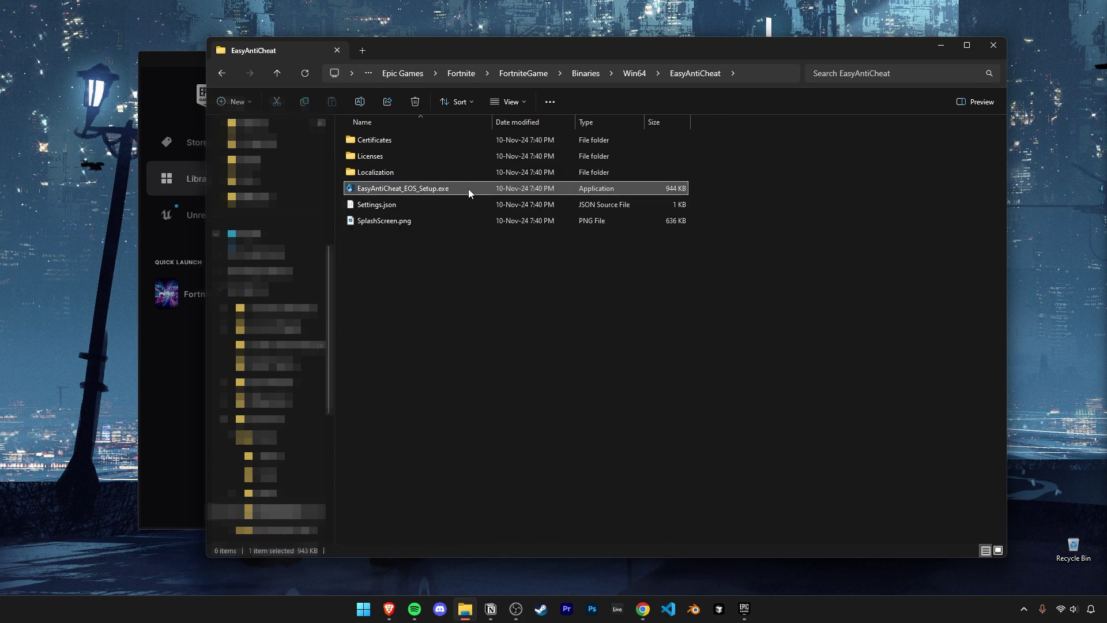
right_click(403, 188)
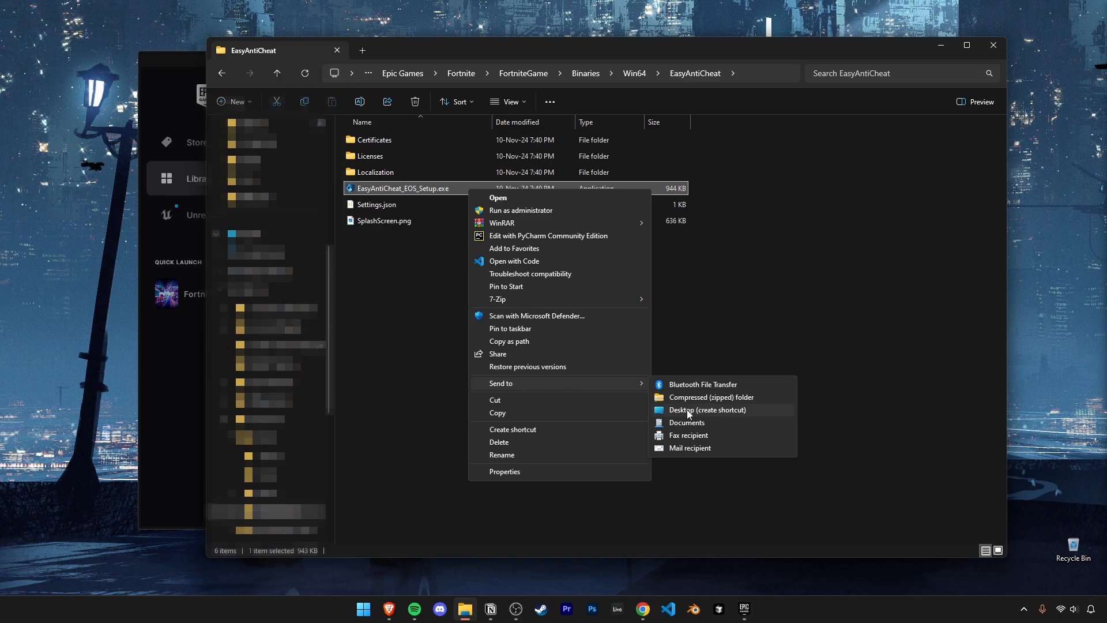
left_click(706, 410)
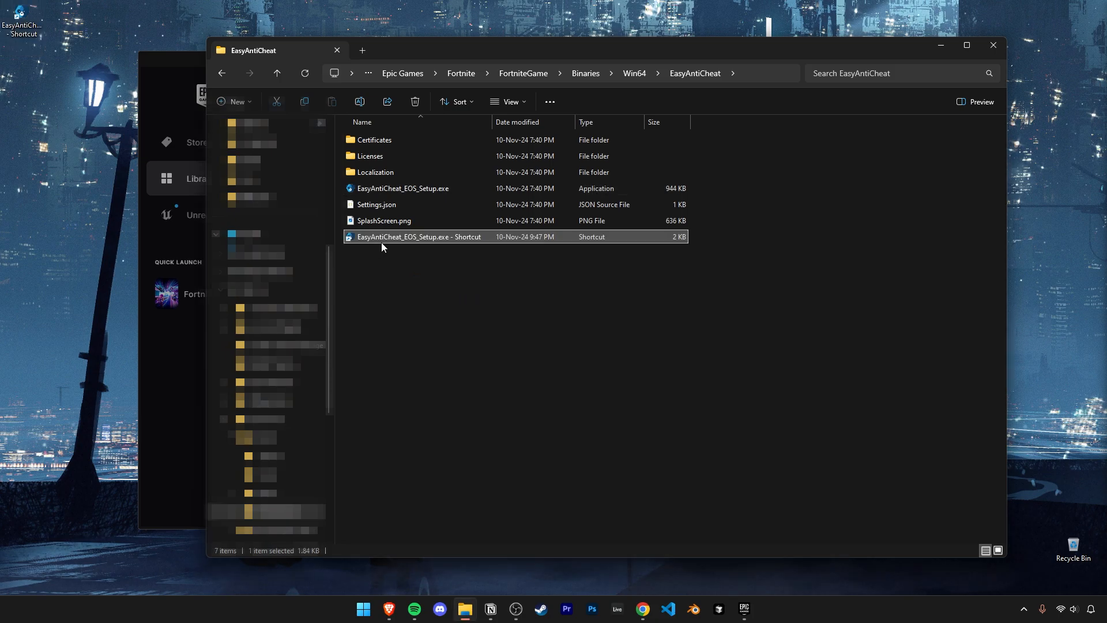
Append ' repair' to the EasyAntiCheat shortcut's Target and save it
right_click(417, 237)
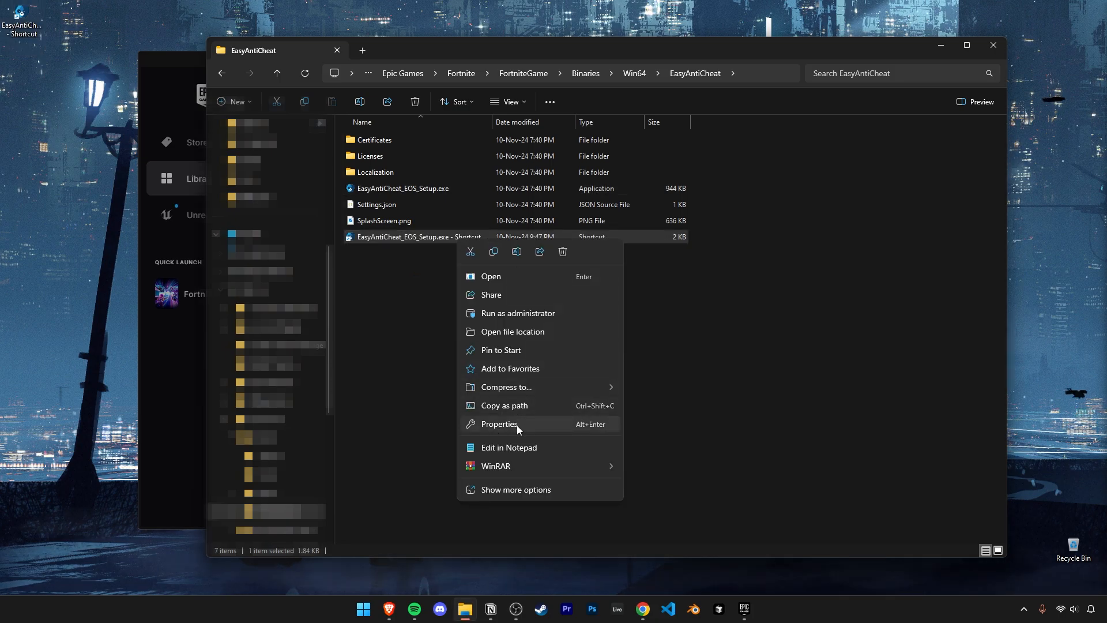
left_click(498, 423)
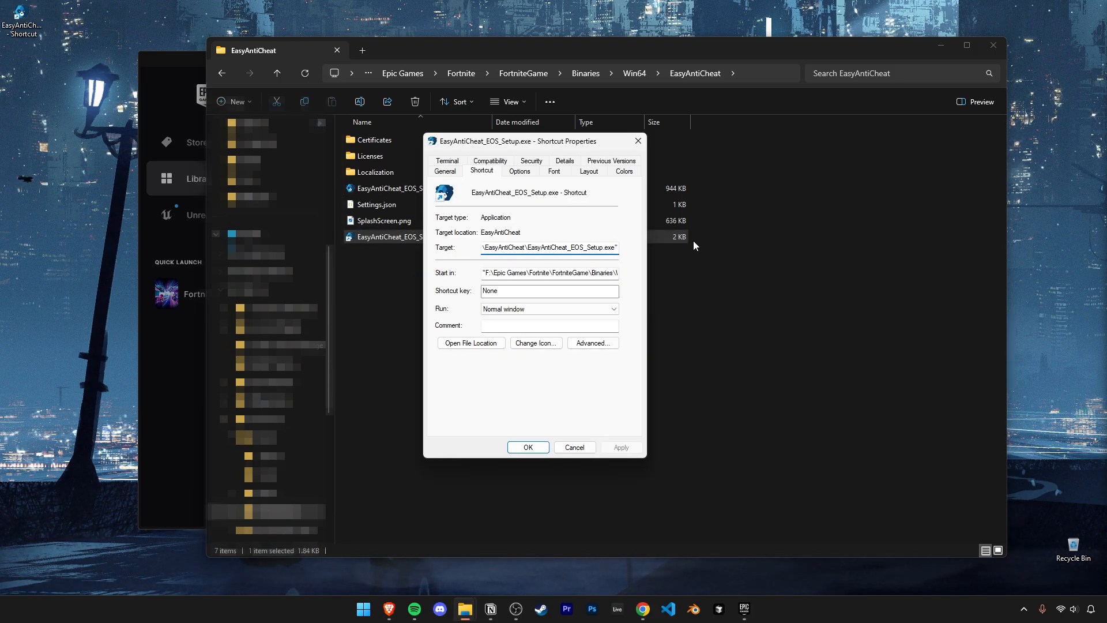
type("repair")
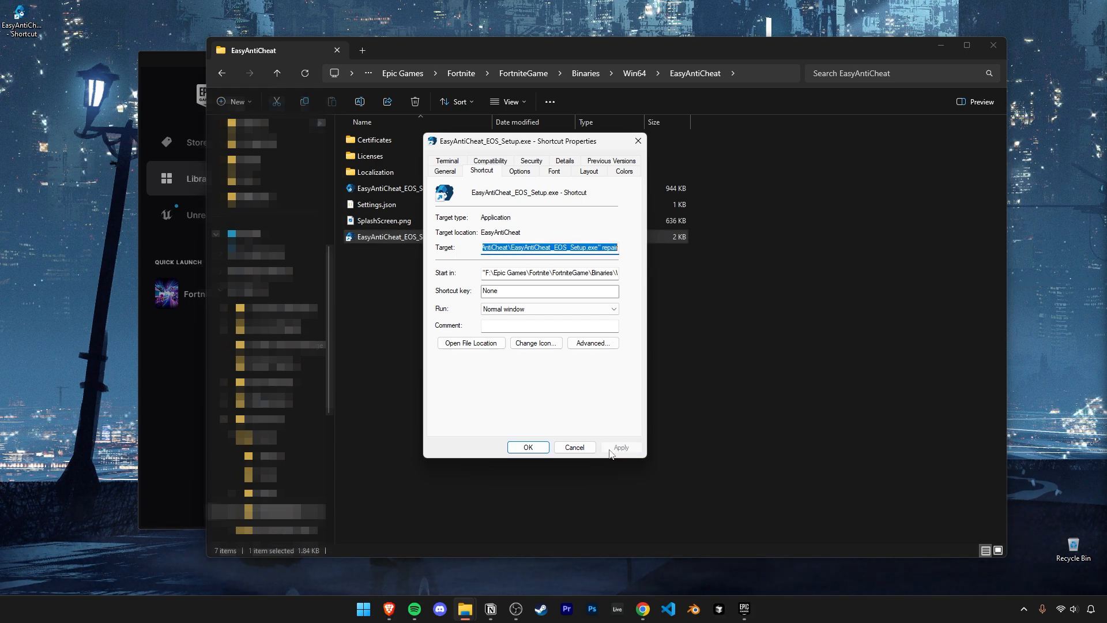
left_click(527, 447)
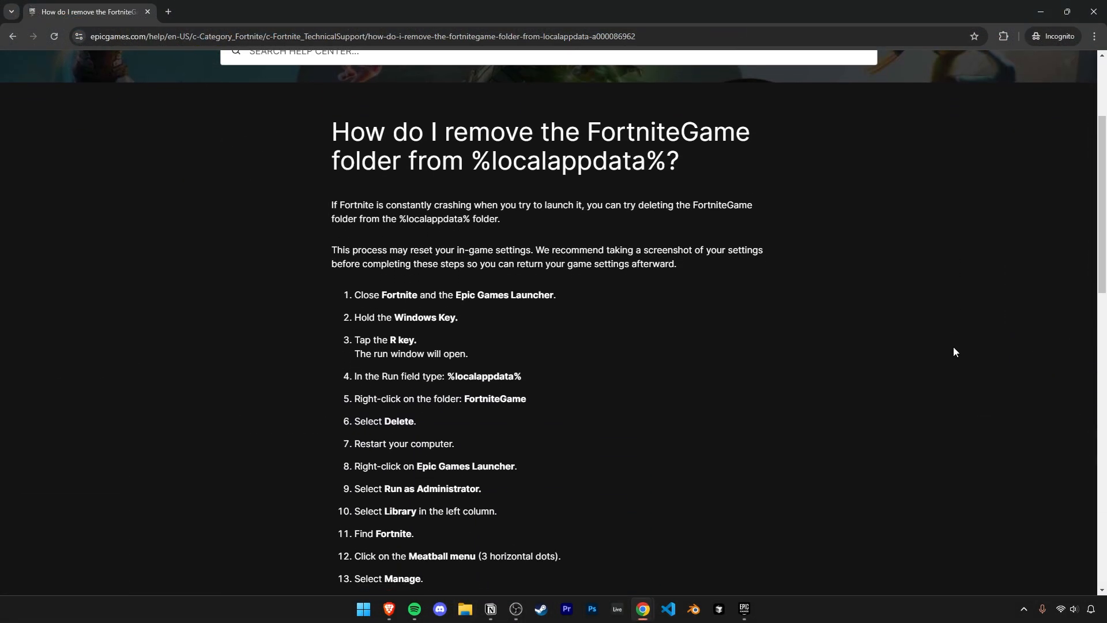
scroll("down", 3)
type("%")
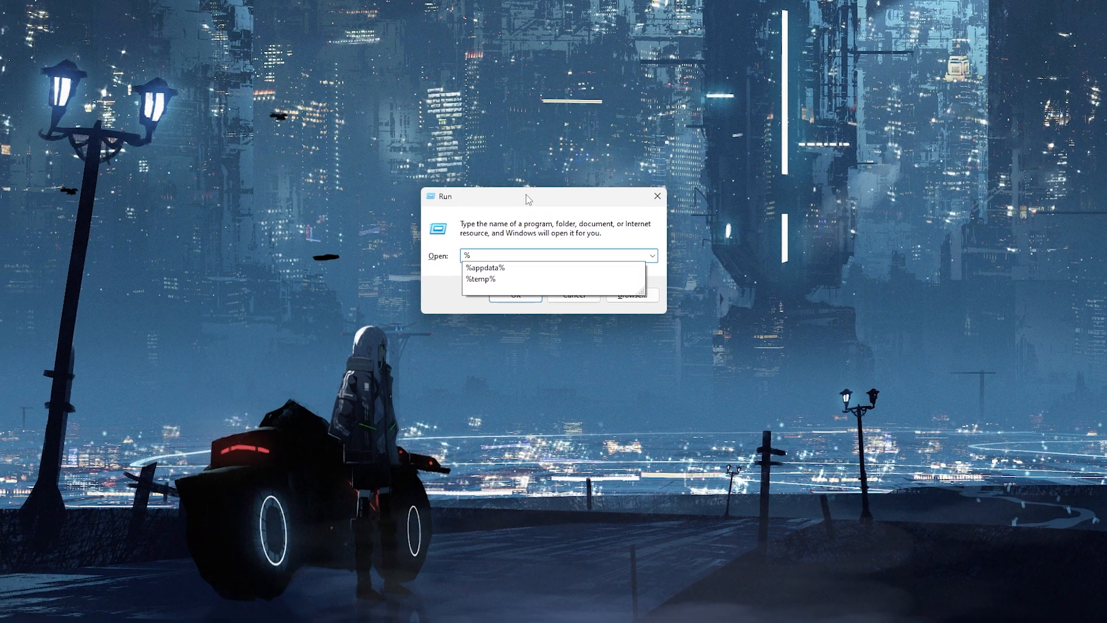
Run %localappdata% and scroll the Local folder down to FortniteGame
type("localap")
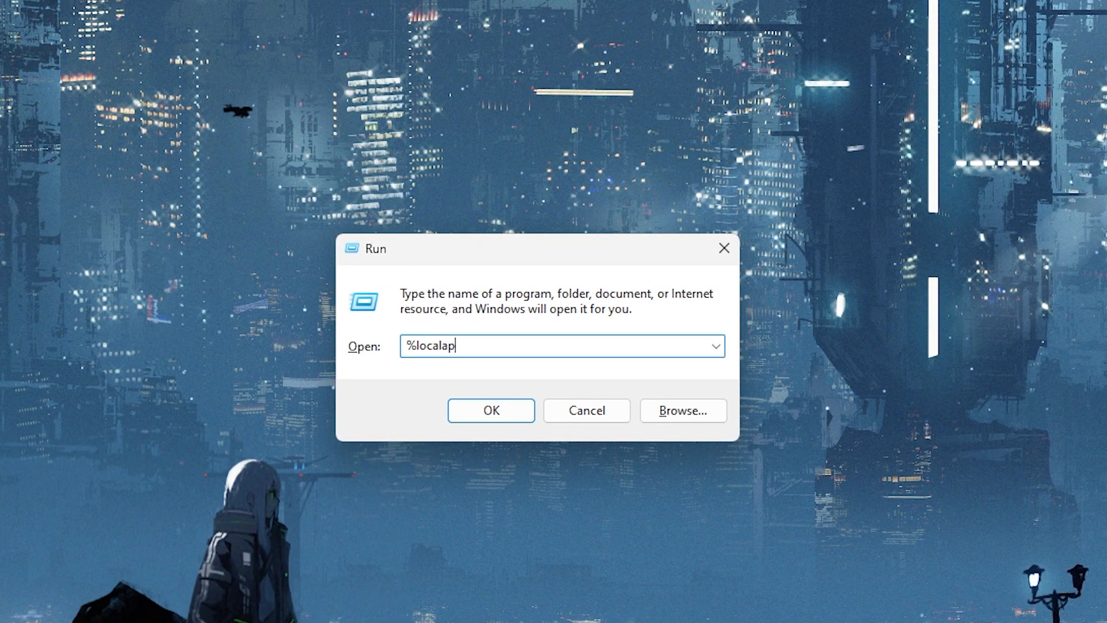
type("pdata%")
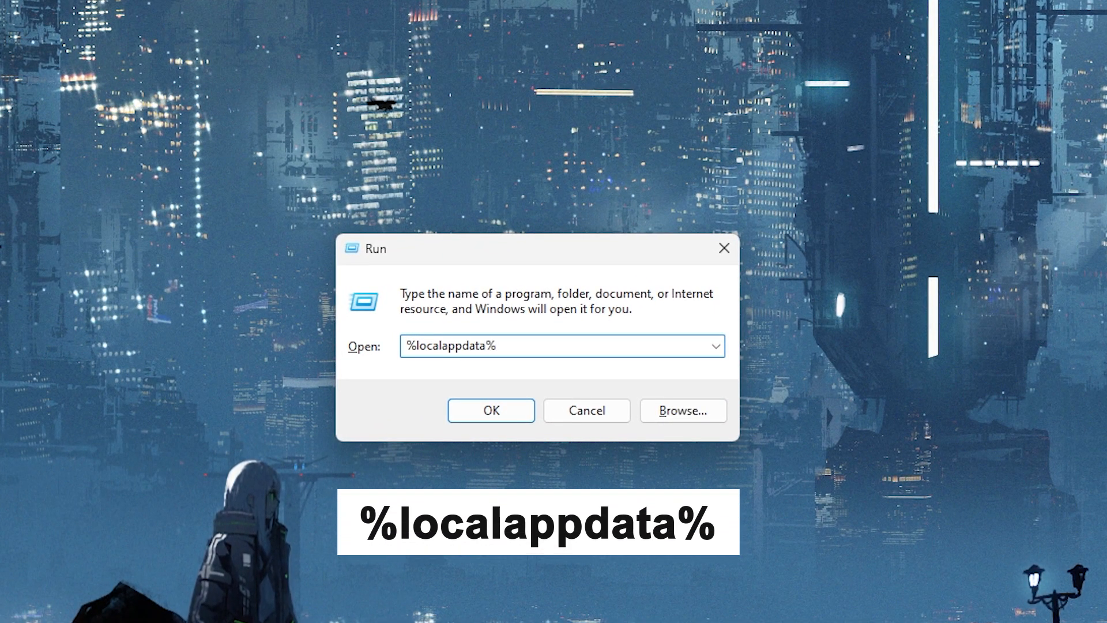
left_click(490, 410)
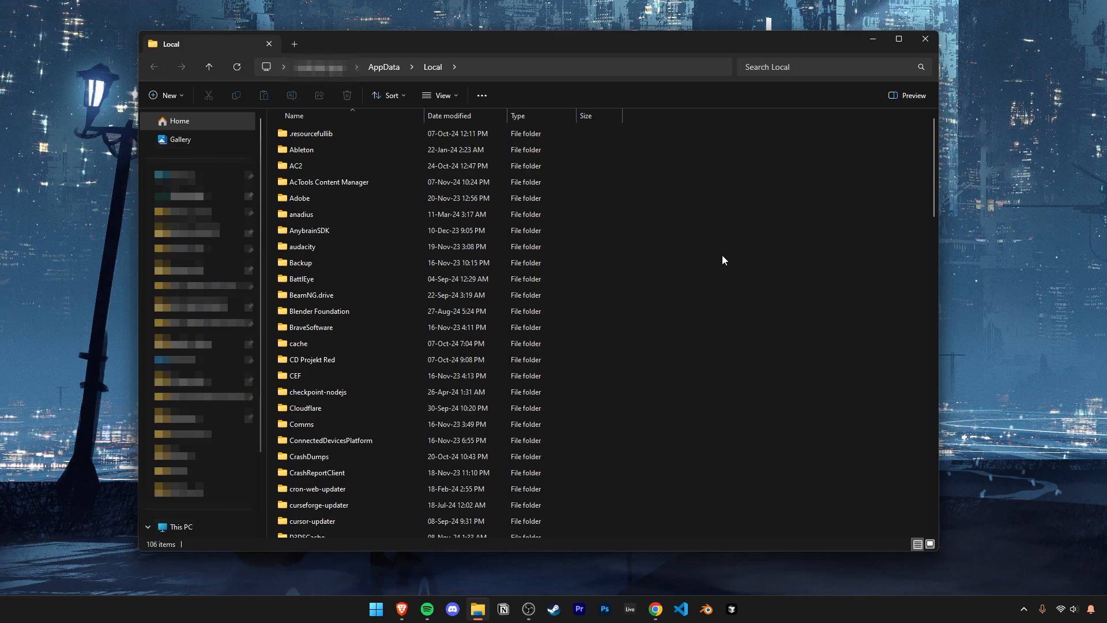
scroll("down", 3)
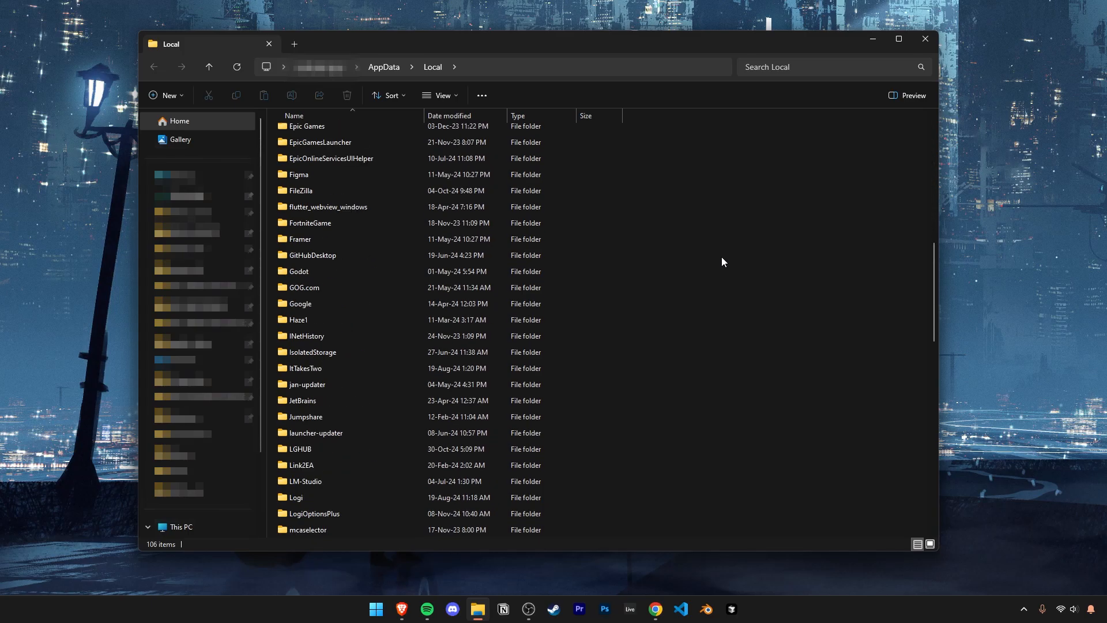
left_click(309, 384)
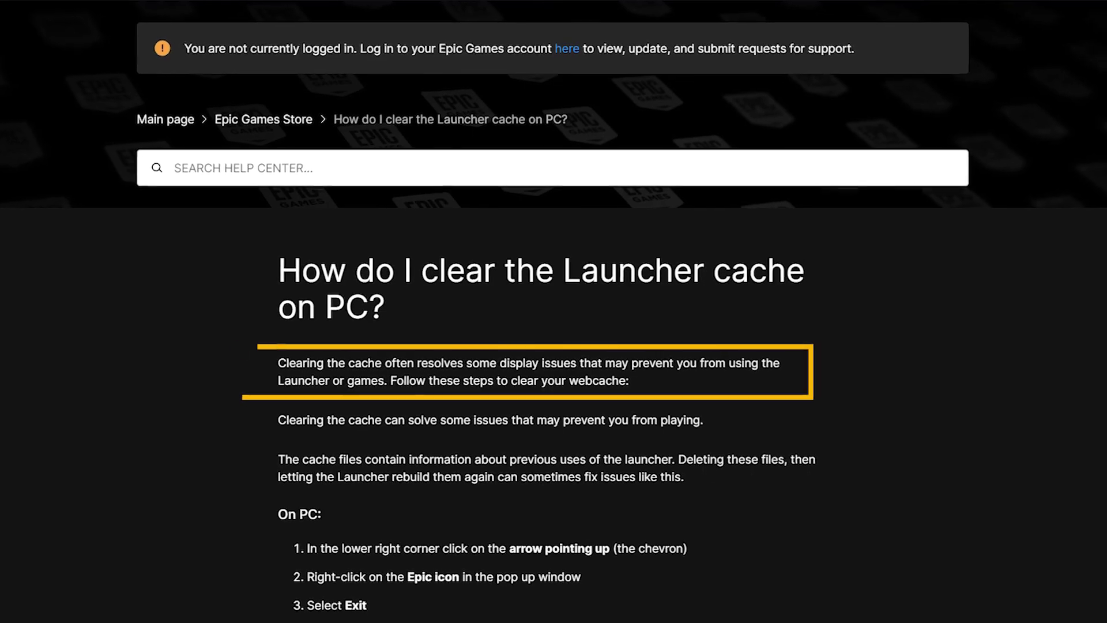
scroll("up", 3)
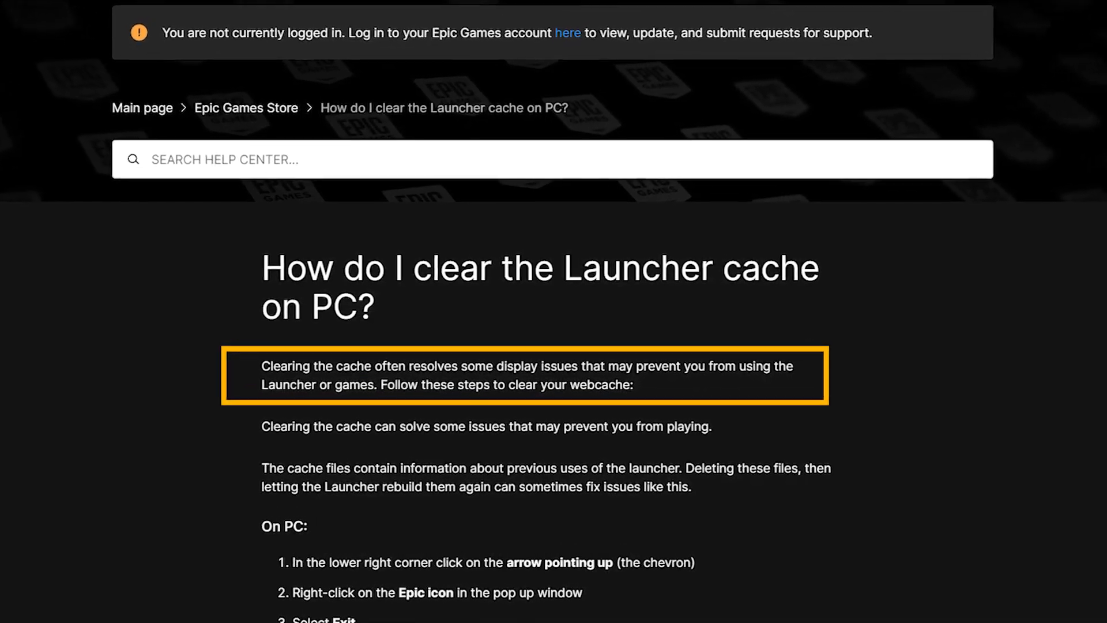
scroll("up", 3)
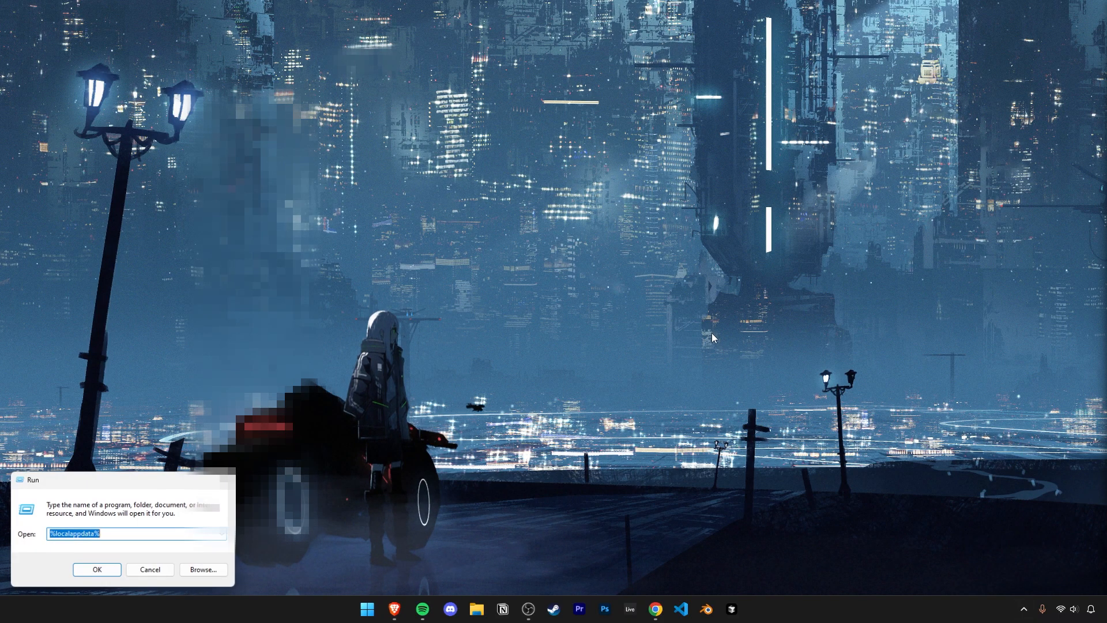
From Local AppData go into EpicGamesLauncher > Saved and select the webcache_4430 folder
left_click(97, 568)
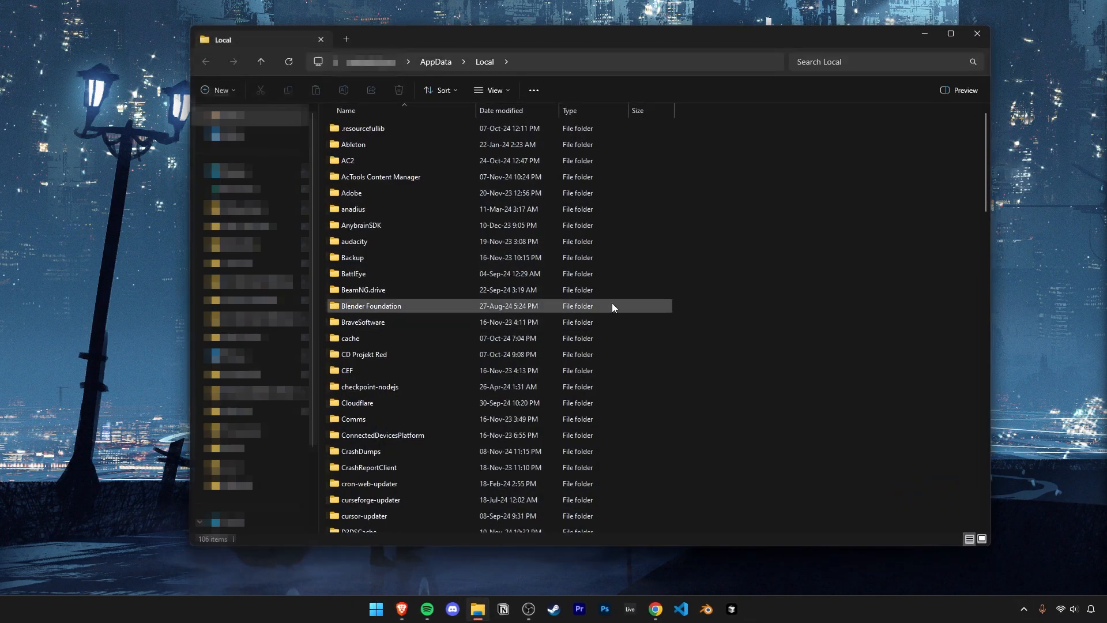
mouse_move(711, 295)
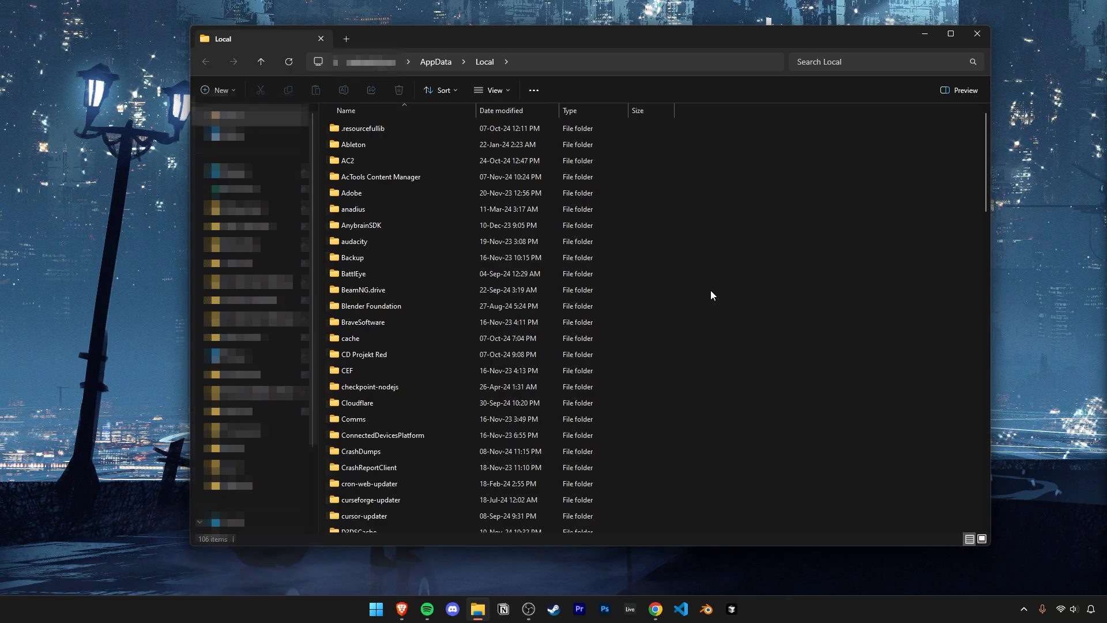
scroll("down", 3)
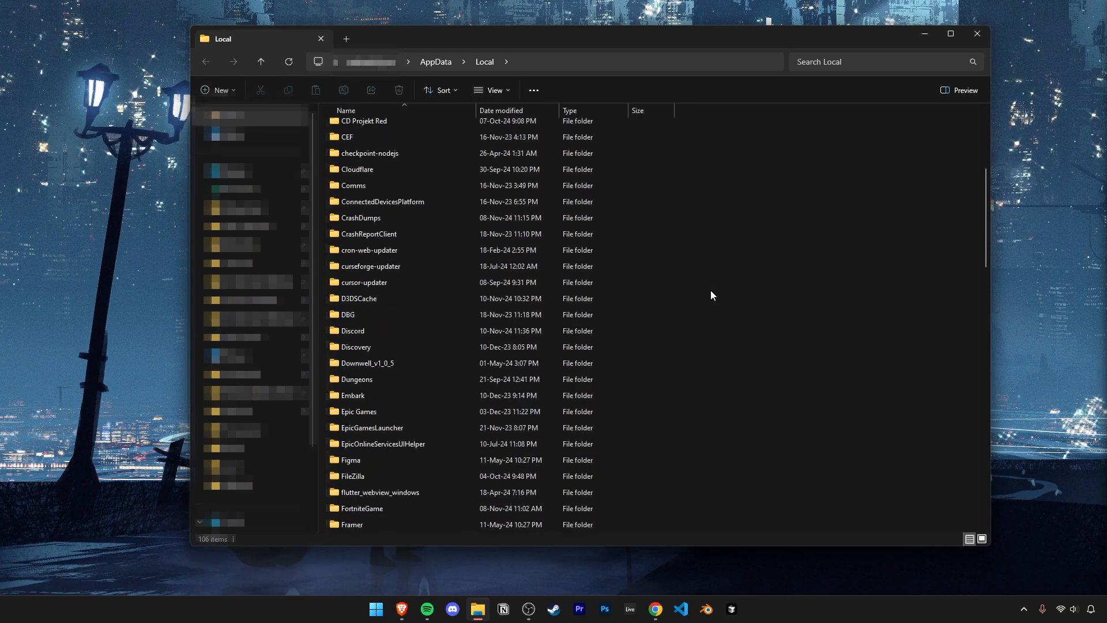
double_click(372, 427)
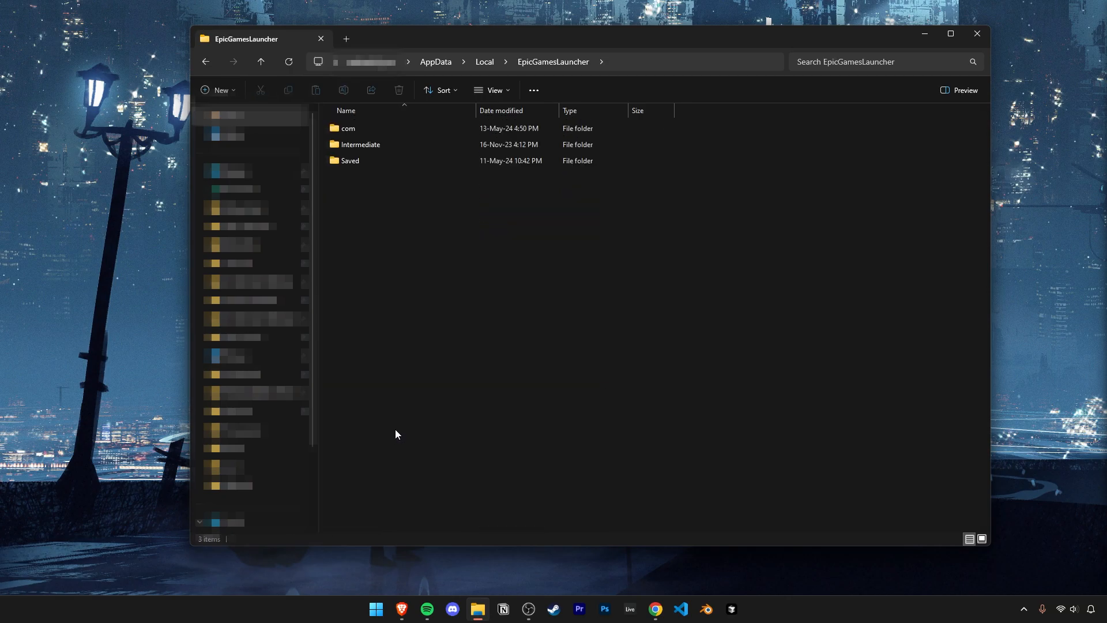
double_click(350, 160)
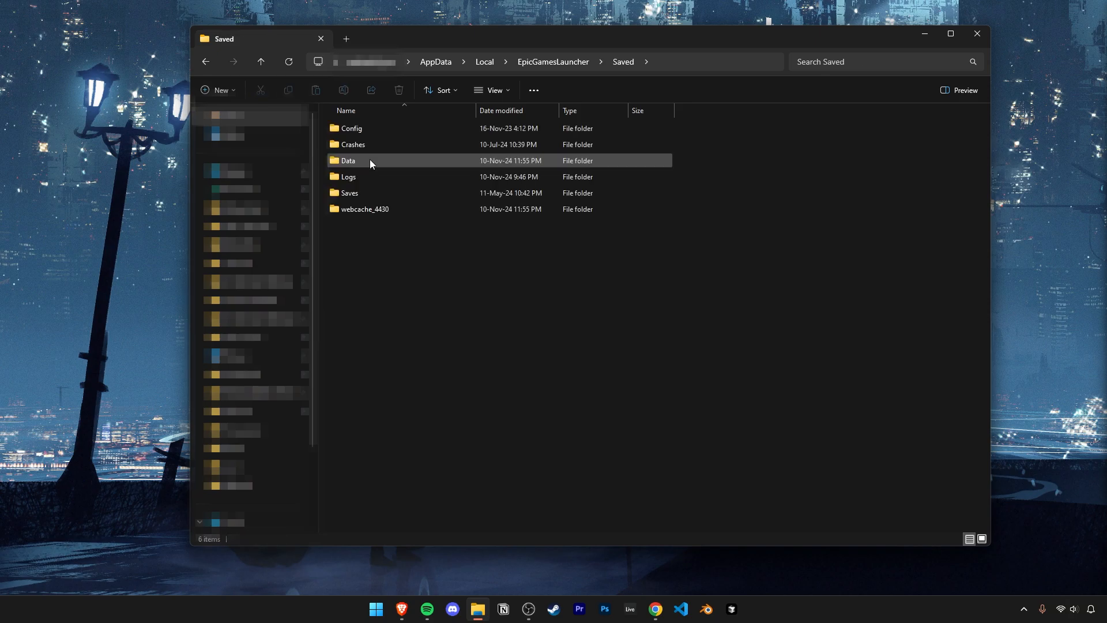
mouse_move(363, 208)
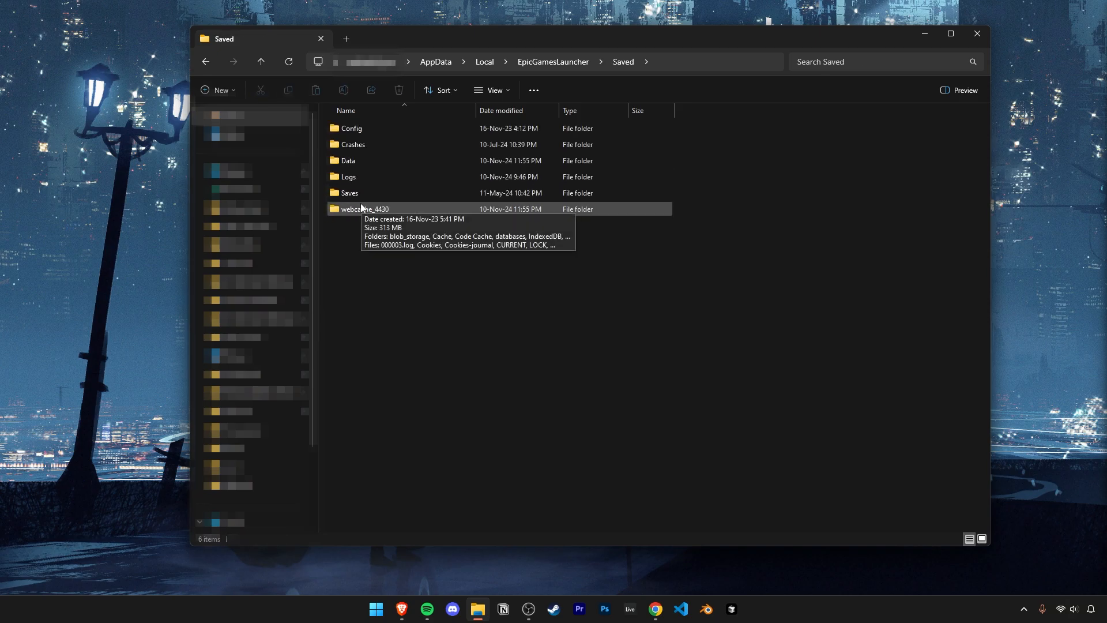
left_click(363, 209)
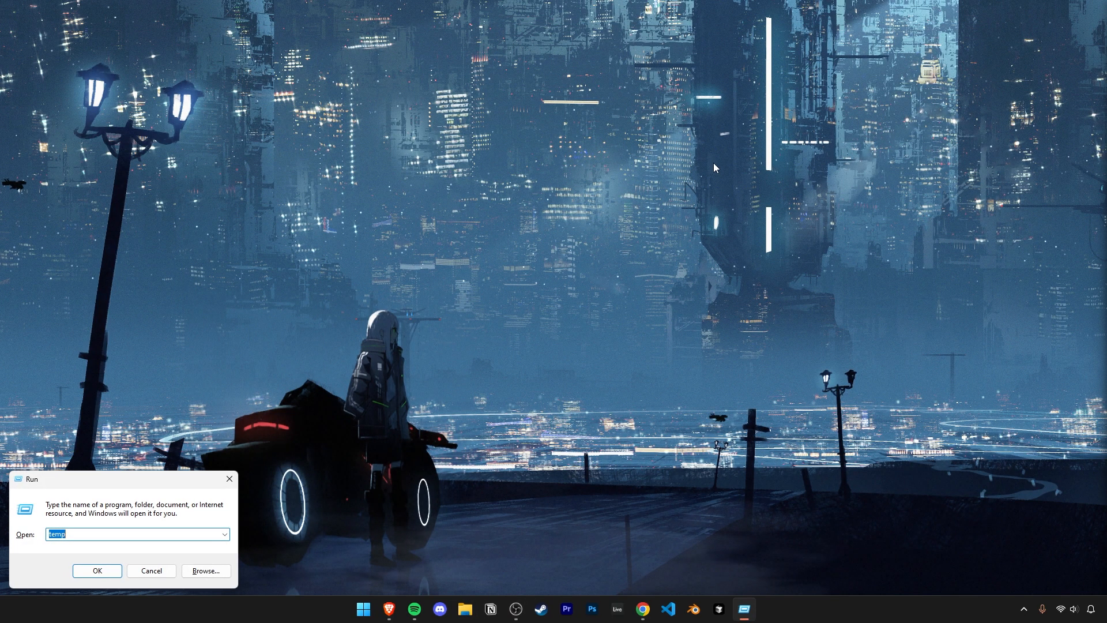
Run %temp% to open the Windows Temp folder
type("%temp%")
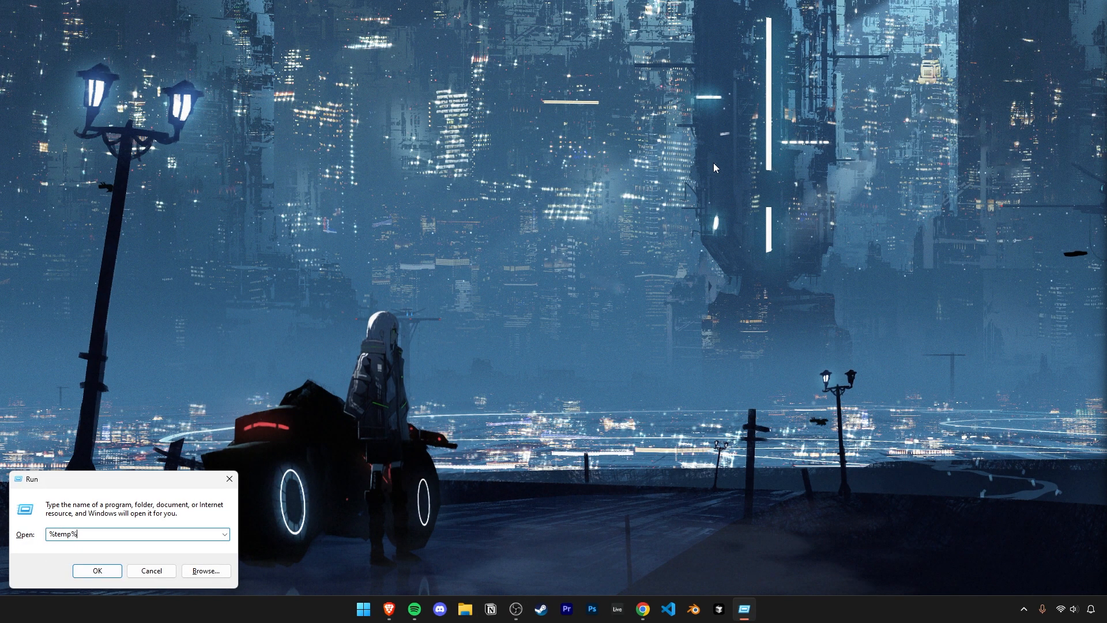
left_click(97, 570)
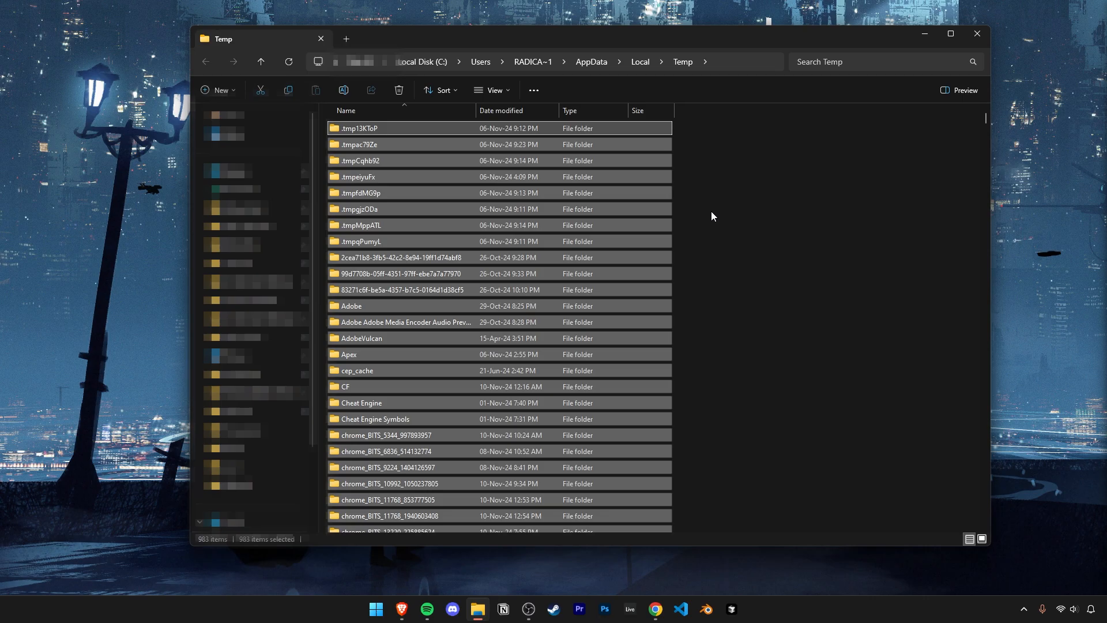